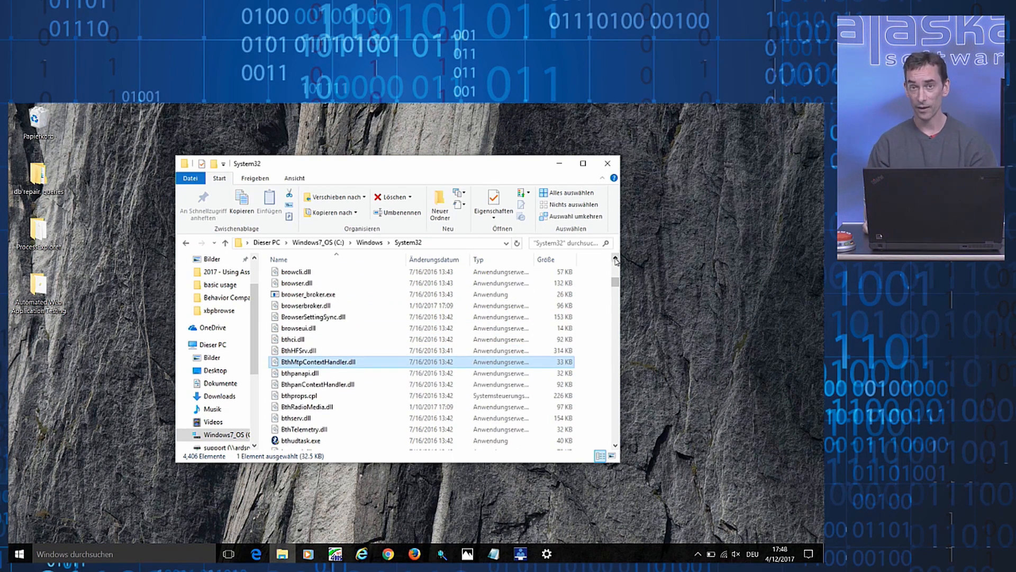
pyautogui.moveTo(616, 335)
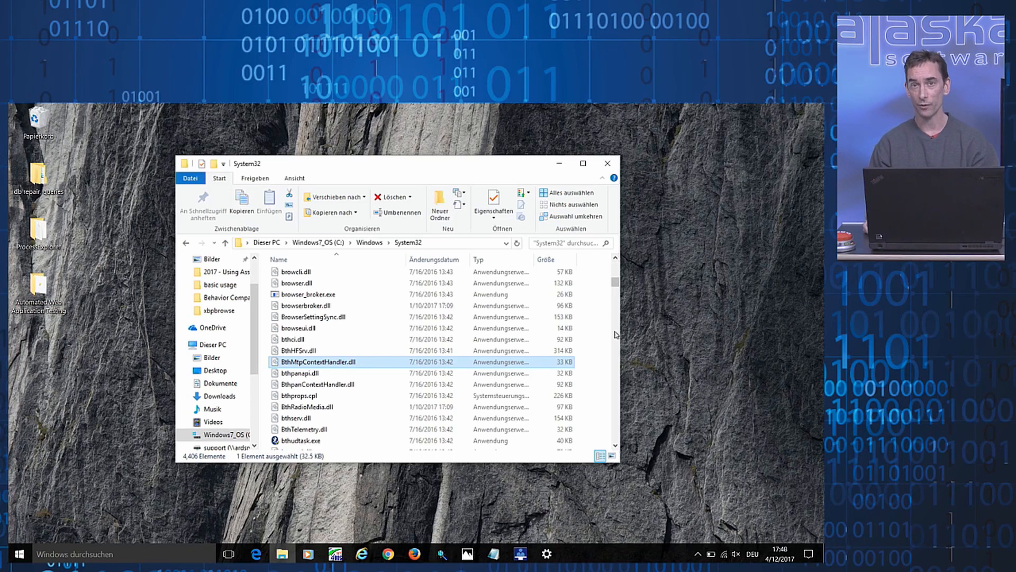
# Bring the Xbase++ Workbench with the browse comparison project to the front
pyautogui.scroll(-3)
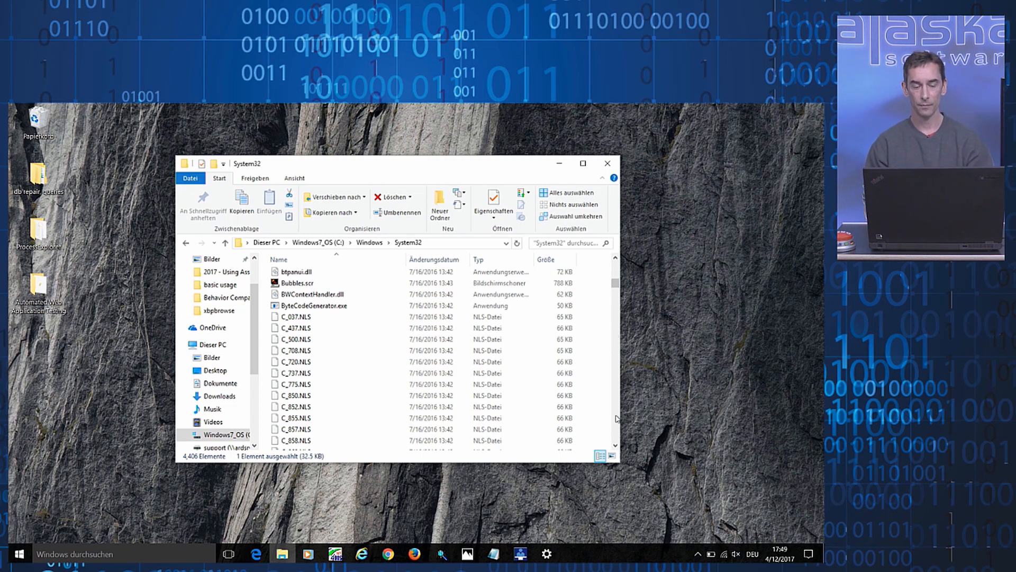
pyautogui.click(466, 554)
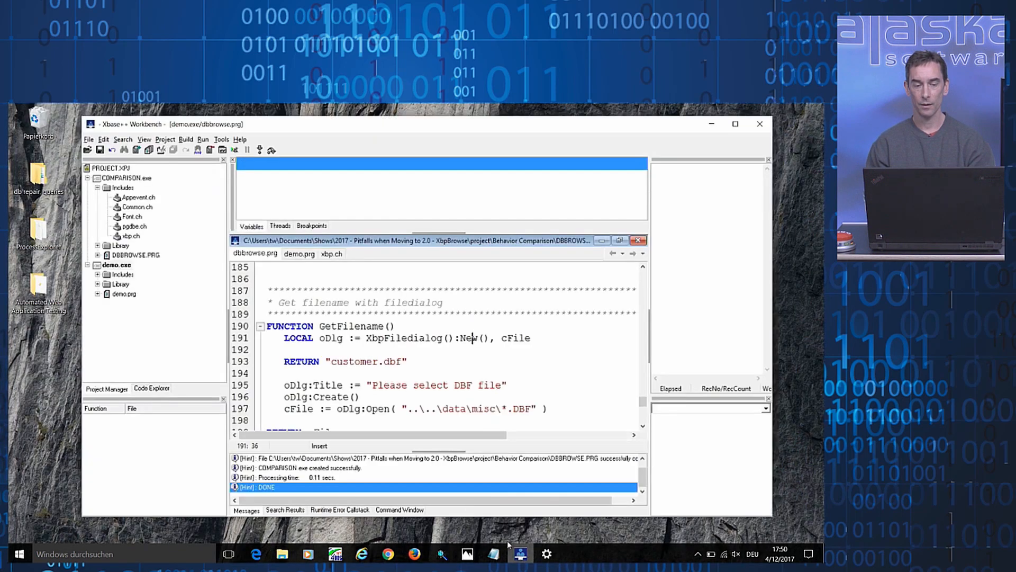
# Run COMPARISON.exe so the 1.9 and 2.0 customer browsers appear side by side
pyautogui.click(130, 178)
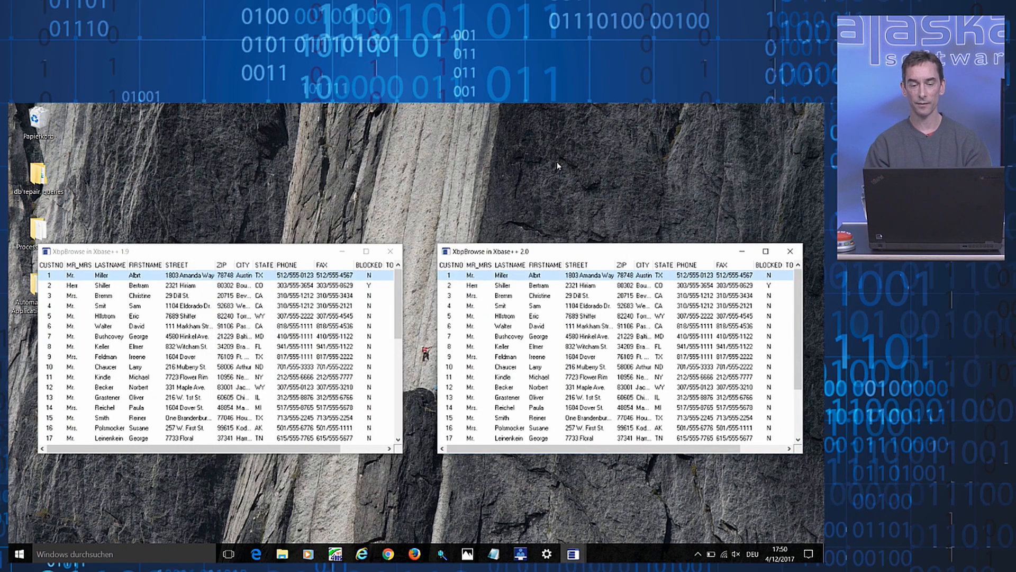
pyautogui.moveTo(200, 245)
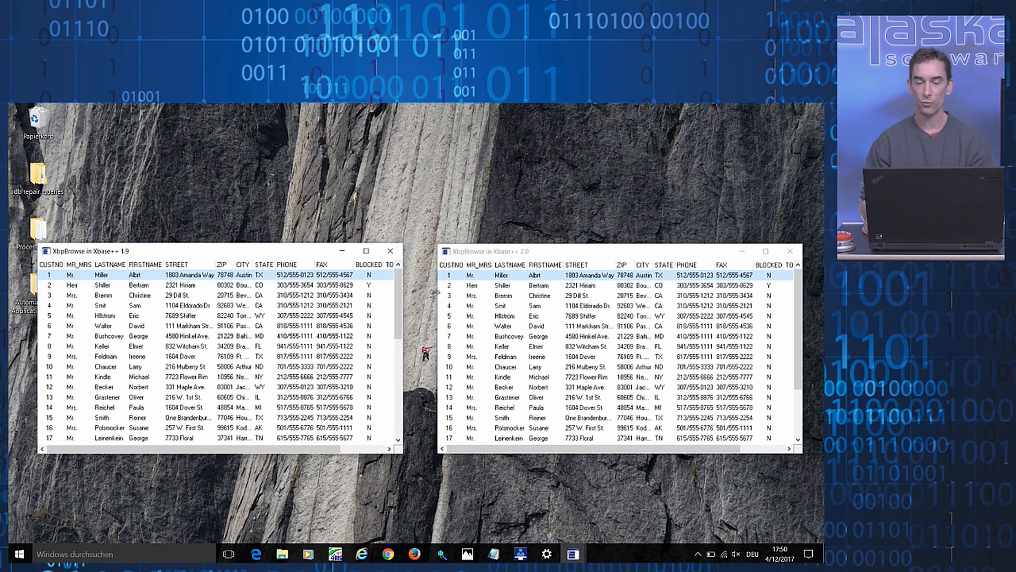
pyautogui.moveTo(512, 310)
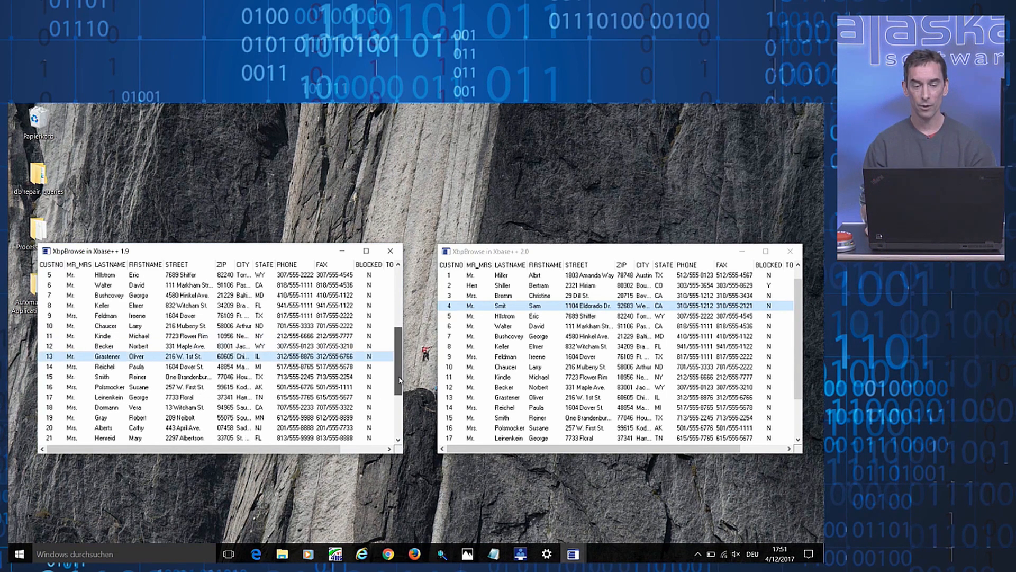
# Scroll the 1.9 browser's customer list with the mouse wheel
pyautogui.scroll(-3)
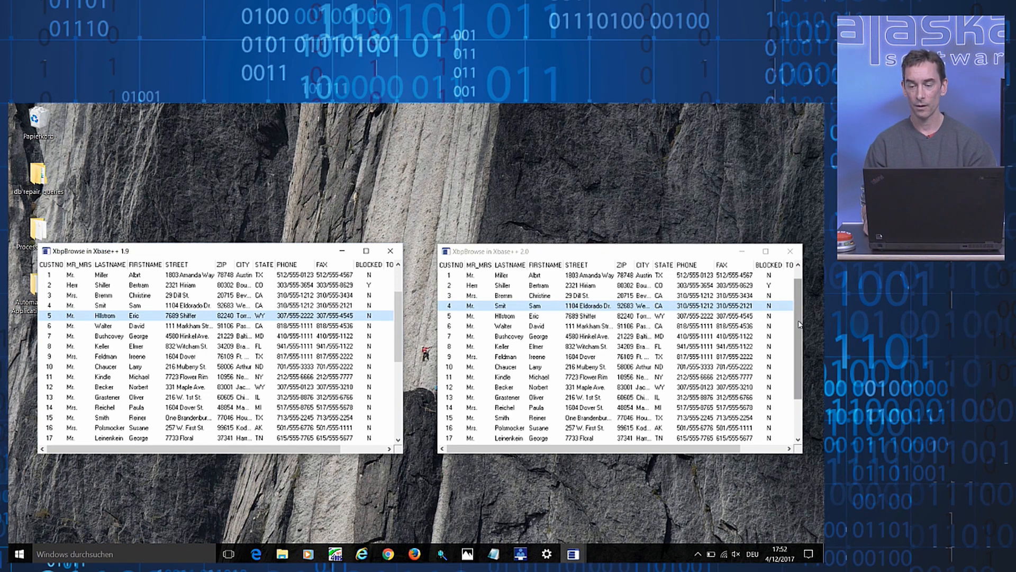
# Scroll the 2.0 browser's customer list with the mouse wheel
pyautogui.scroll(-3)
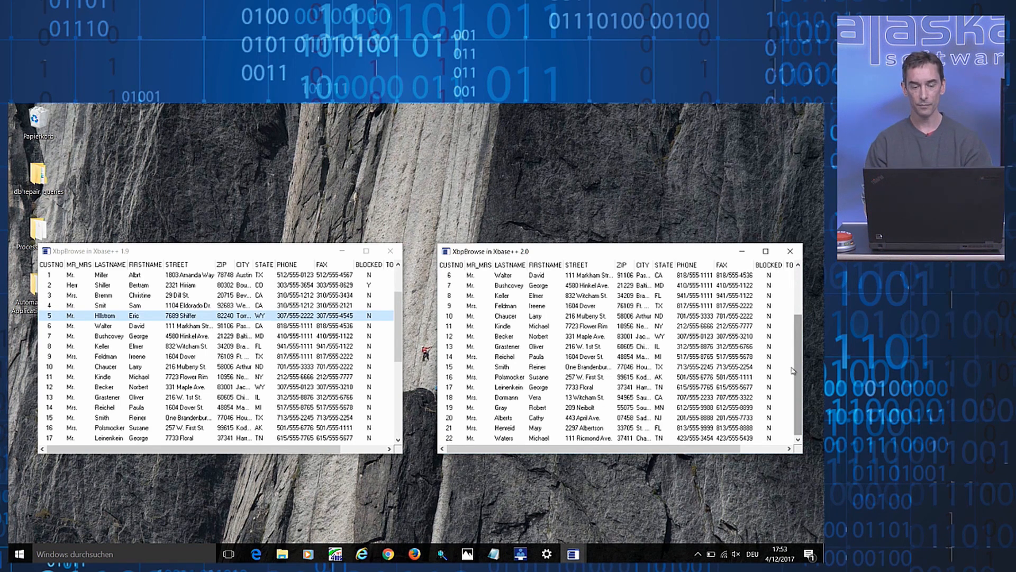
pyautogui.moveTo(789, 255)
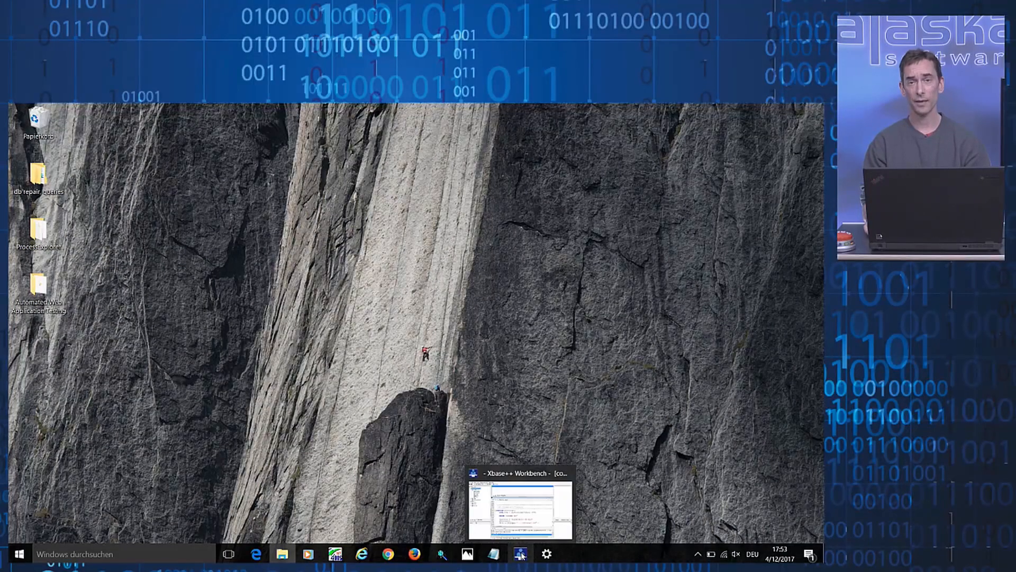
# Make demo.exe the active project, run its 2.0 customer browser, then close it
pyautogui.click(520, 554)
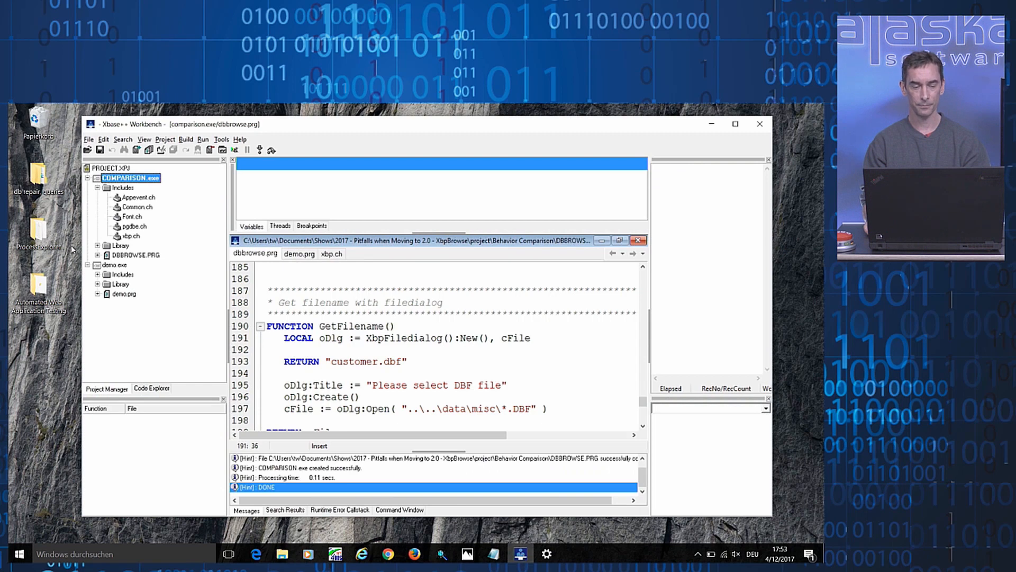
pyautogui.click(118, 266)
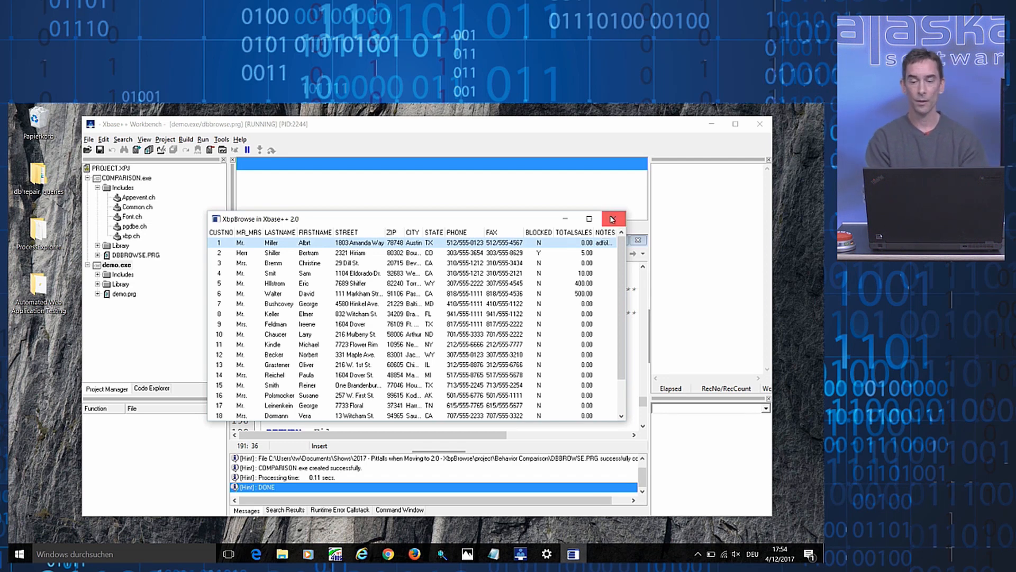
pyautogui.click(610, 219)
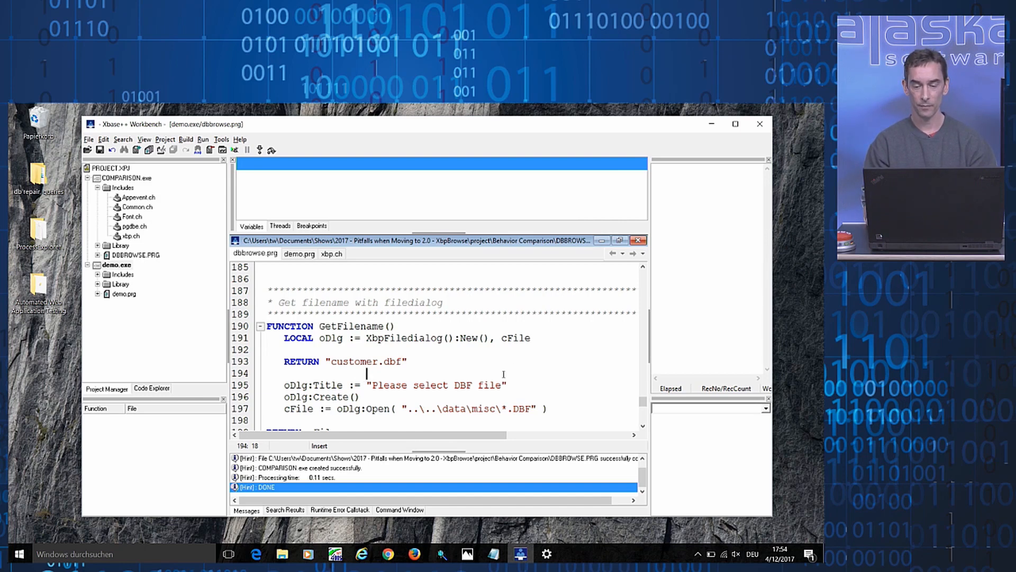
# Bring demo.prg's GuiBrowseDB function into view in the editor
pyautogui.click(483, 373)
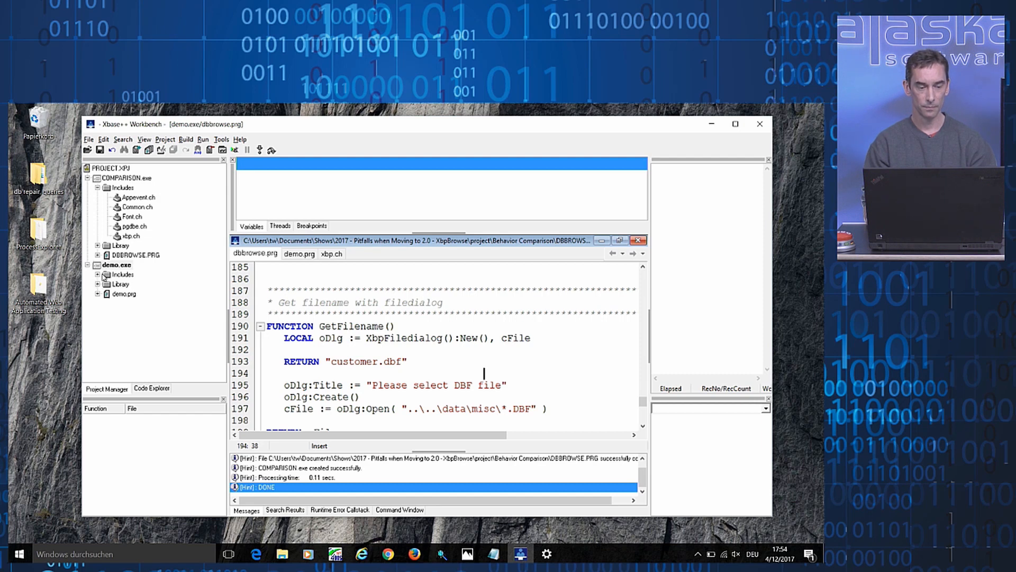
pyautogui.click(116, 265)
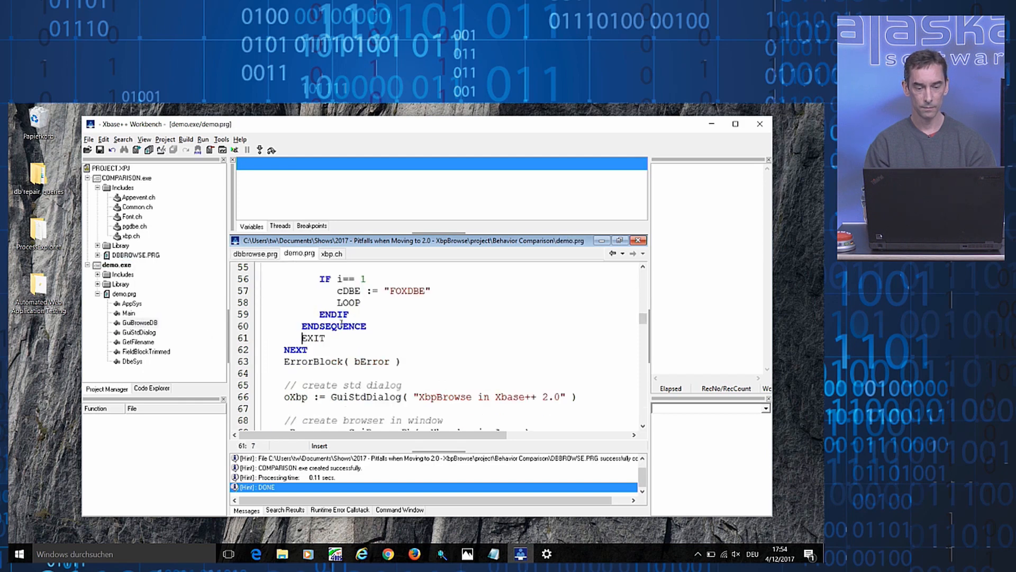
pyautogui.scroll(-3)
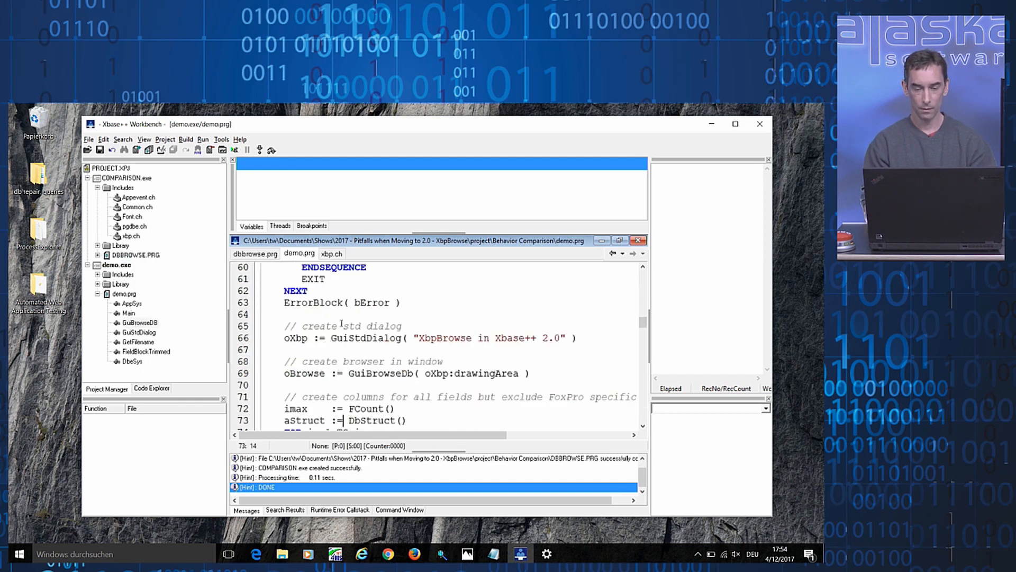
pyautogui.scroll(-3)
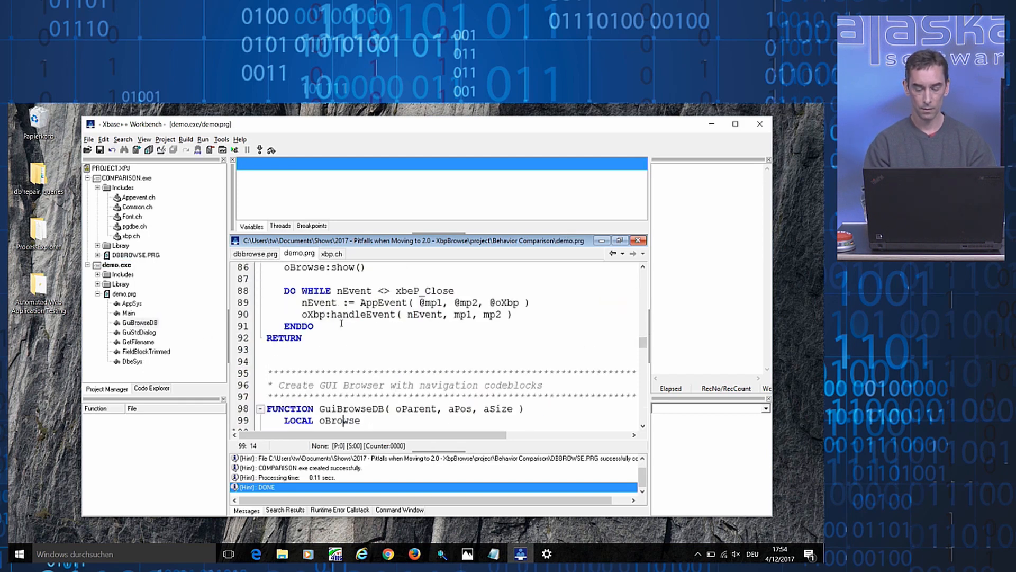
pyautogui.scroll(-3)
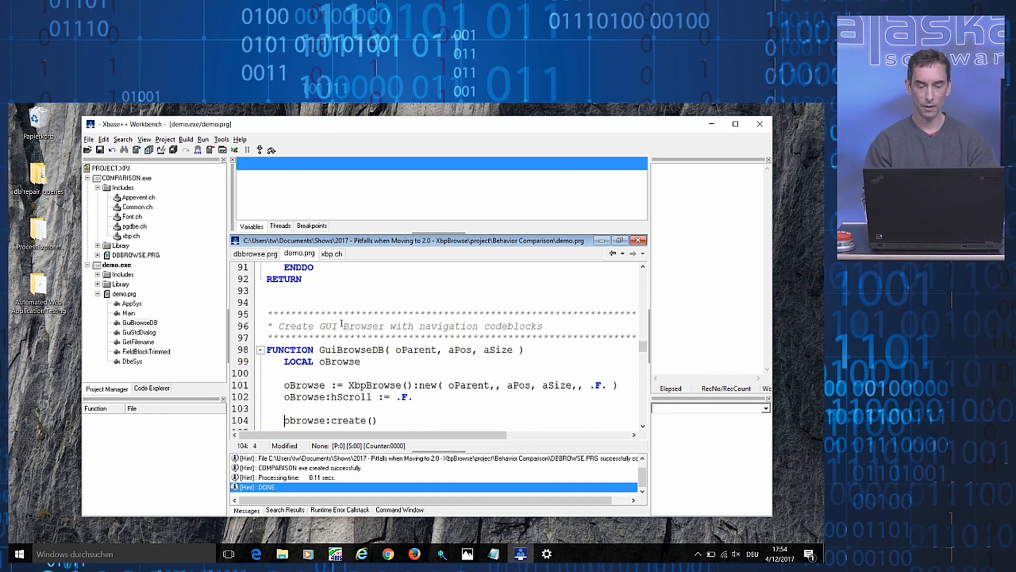
# Add the line oBrowse:navigationMode := XBPBRW_NAVIGATION_1XCOMPATIBLE after the browser is created
pyautogui.write('oBrowse')
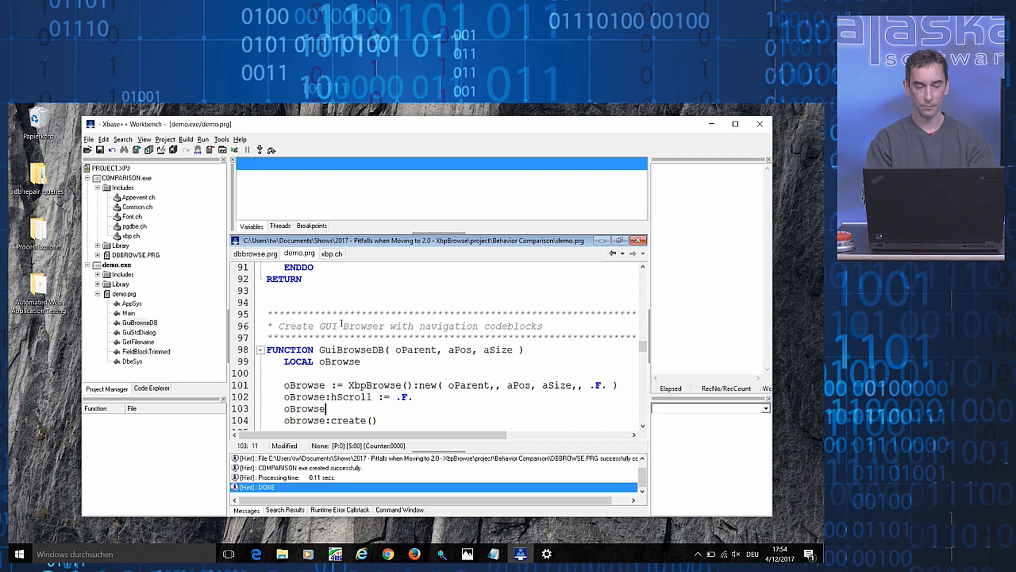
pyautogui.write(':navigation')
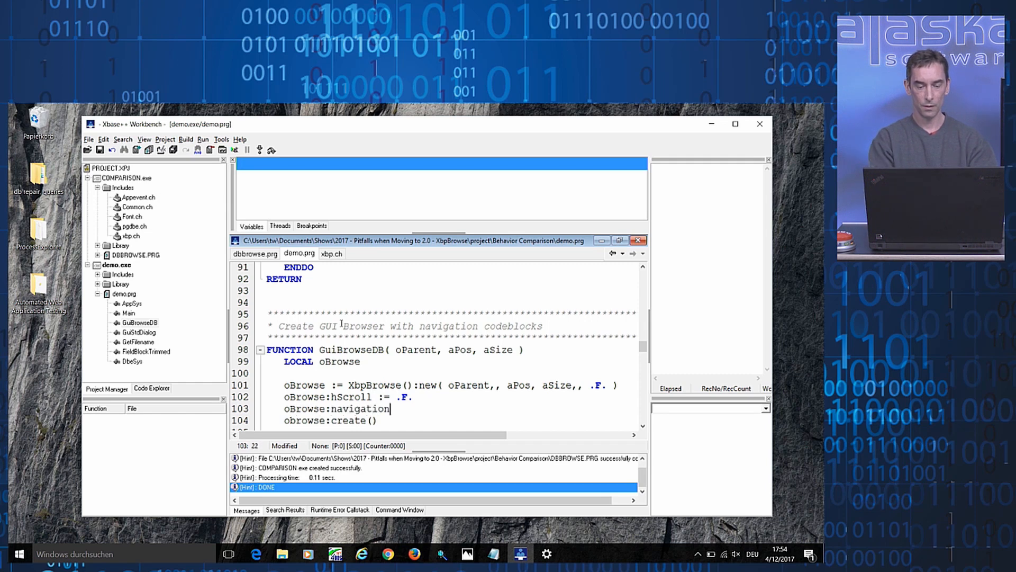
pyautogui.write('Mode :=')
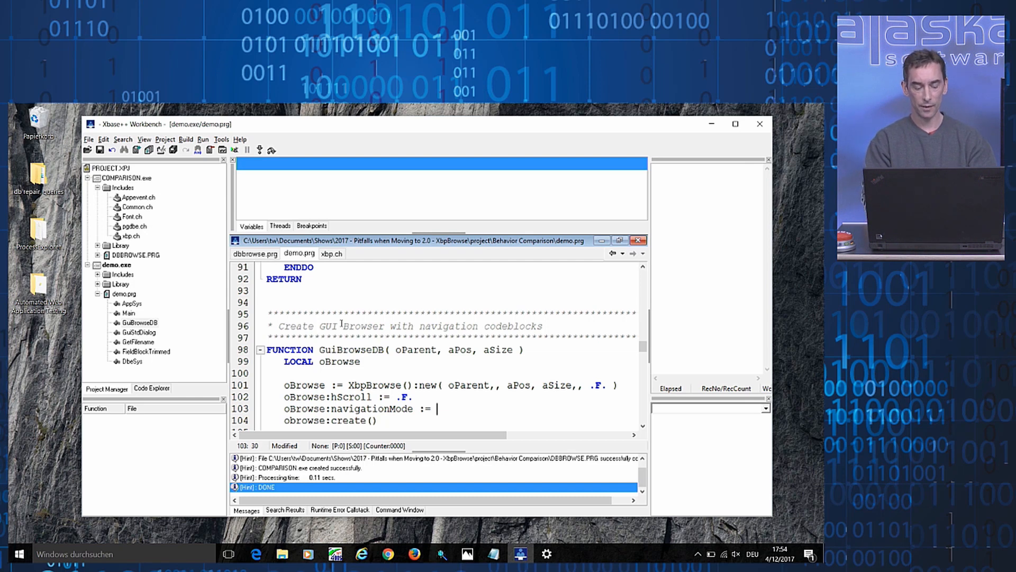
pyautogui.write('XBPBR')
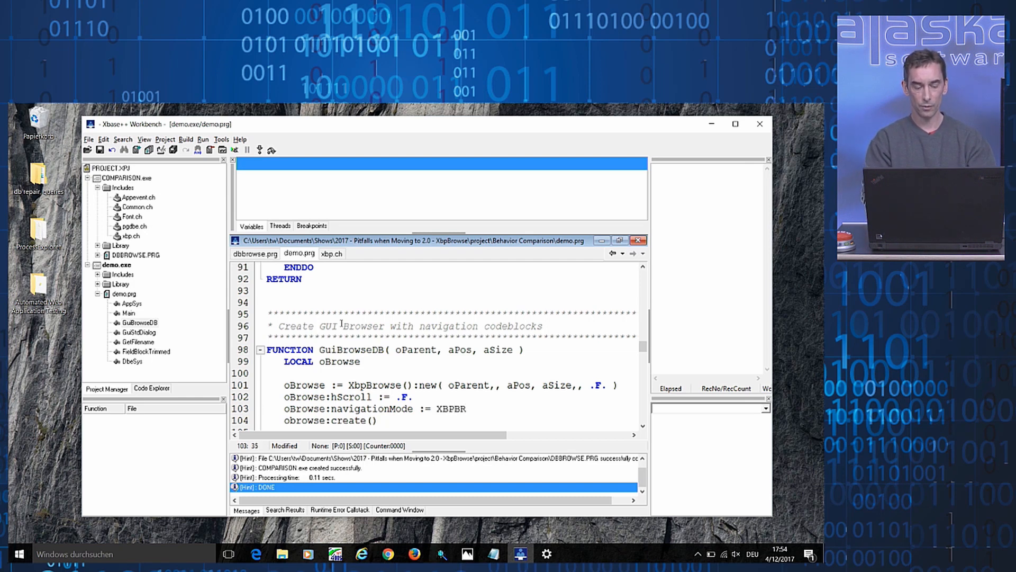
pyautogui.write('W_NAV')
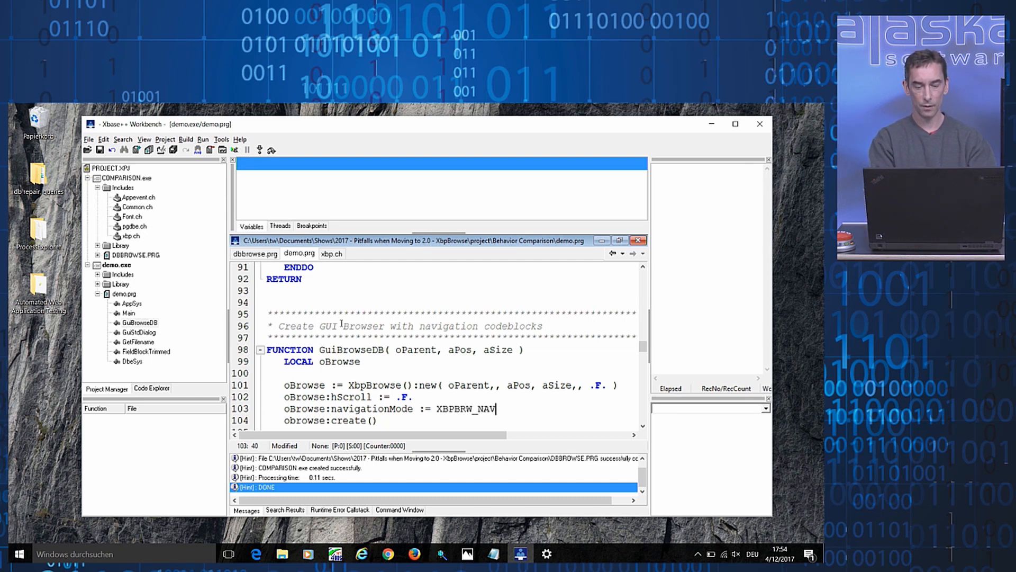
pyautogui.write('IGTI')
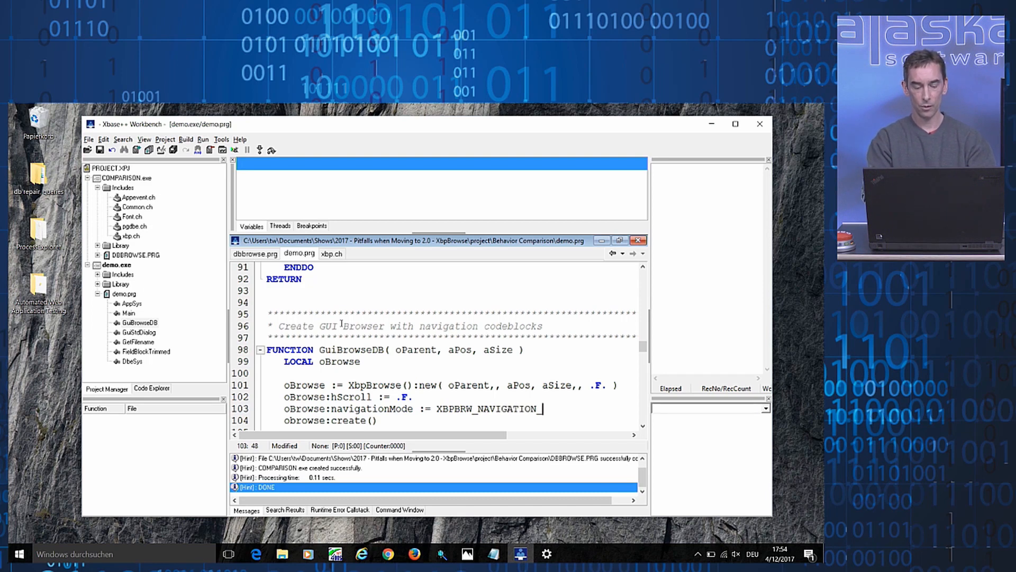
pyautogui.write('1XCOMP')
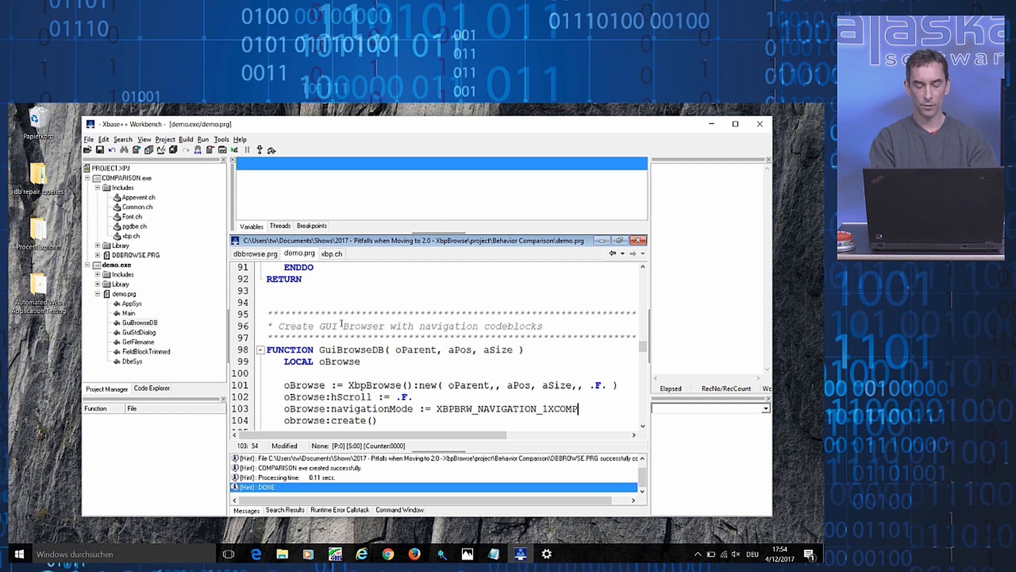
pyautogui.write('ATIBLE')
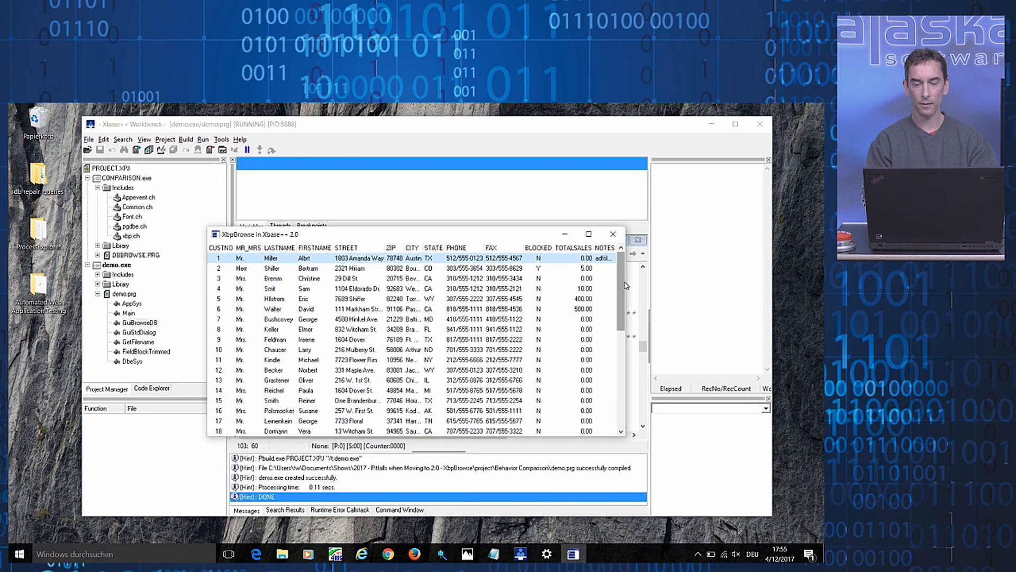
# Scroll the rebuilt demo browser to try 1.x-compatible navigation, then close its window
pyautogui.scroll(-3)
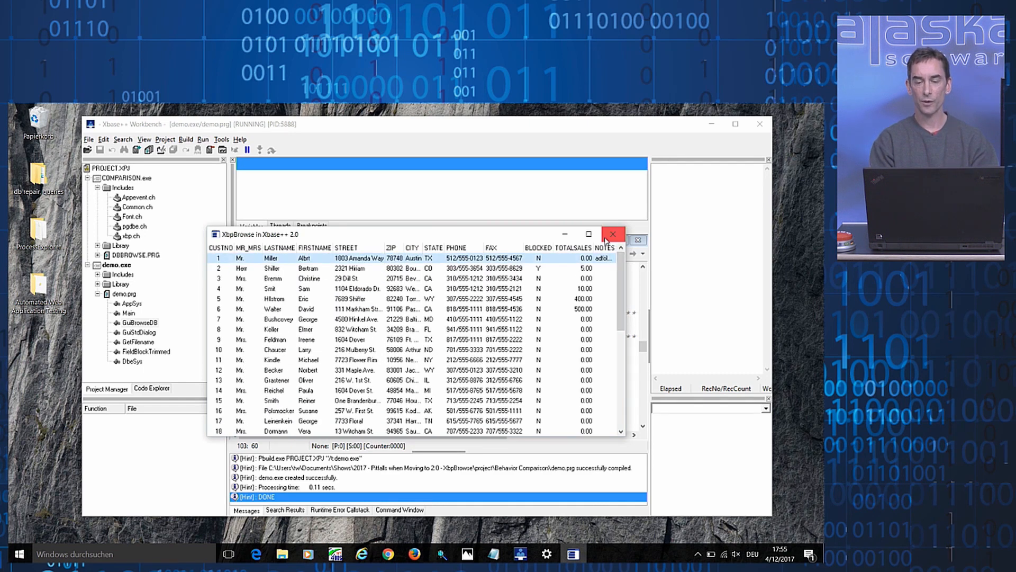
pyautogui.click(612, 234)
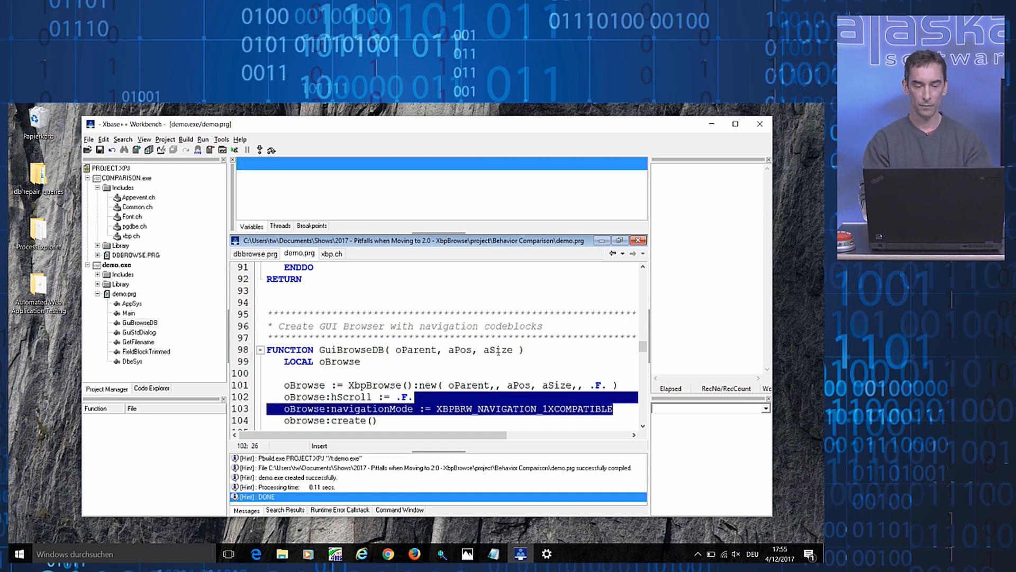
# Delete the navigationMode assignment from GuiBrowseDB and move to the AppSys procedure
pyautogui.press('Delete')
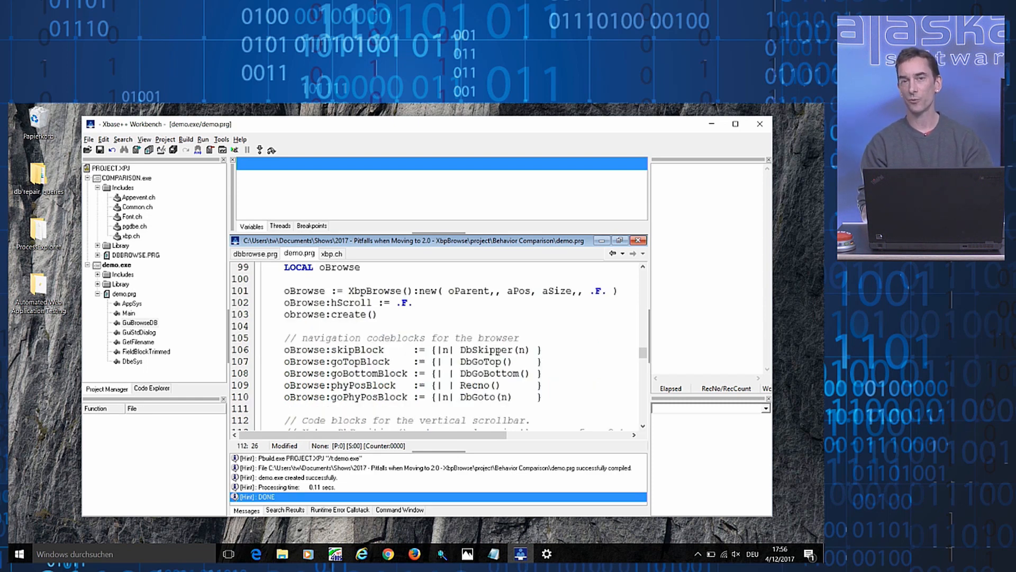
pyautogui.scroll(-3)
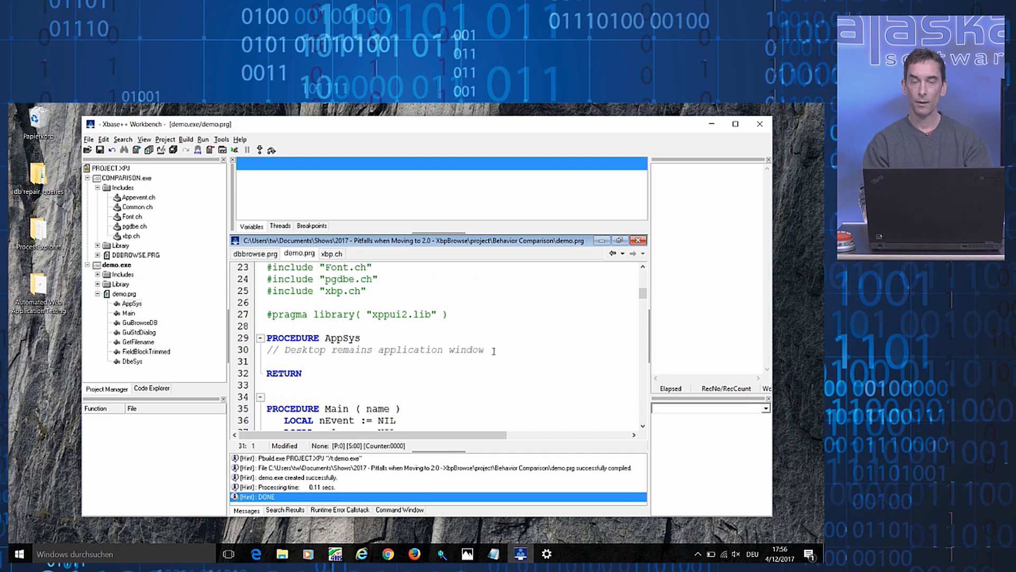
# Add XbpBrowse():setBehavior( XBPBRW_BEHAVIOR_1X ) to AppSys, correcting the XbpBrowse typo
pyautogui.write('Xb')
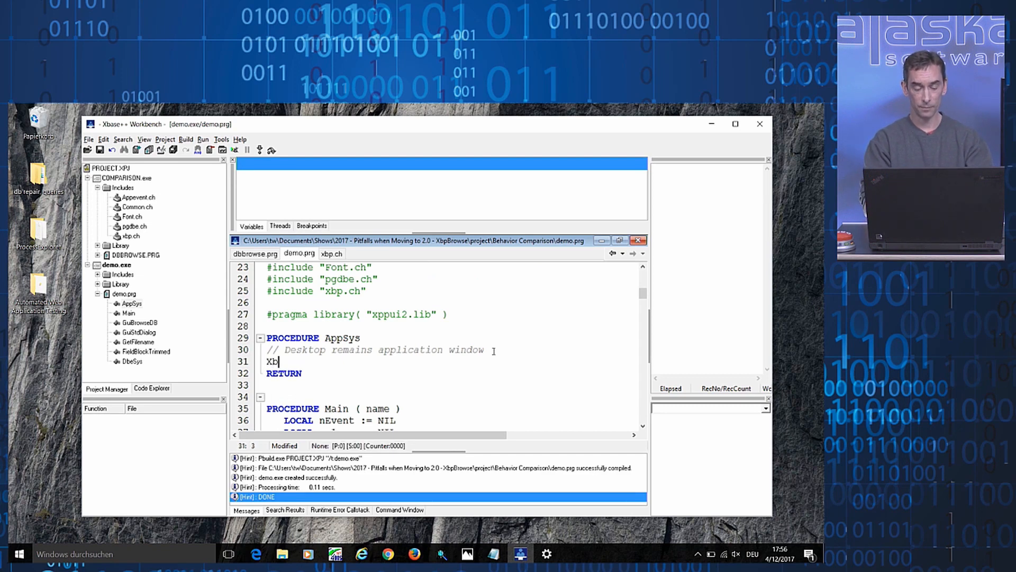
pyautogui.write('pBrose')
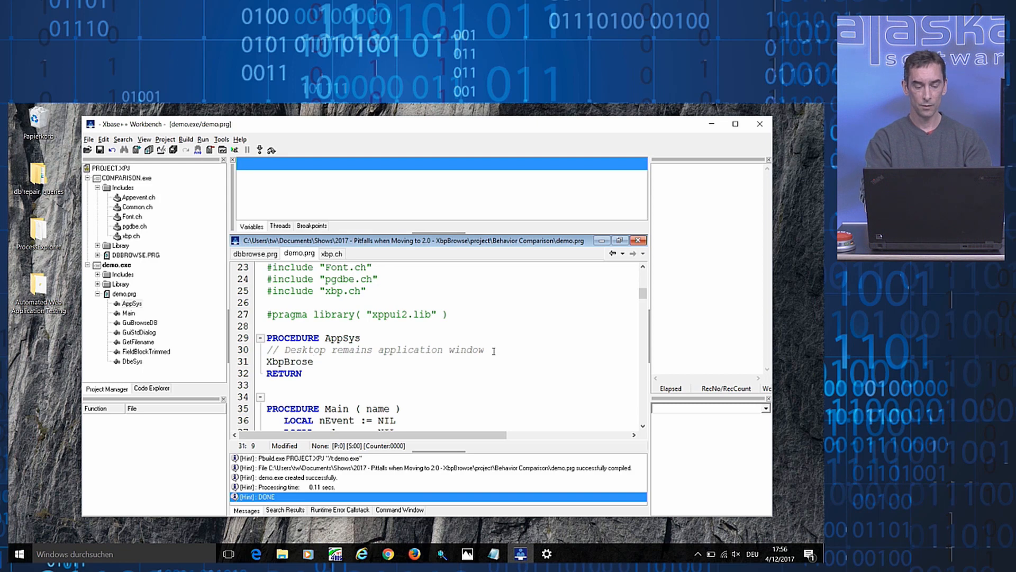
pyautogui.press('Backspace')
pyautogui.write('wse(')
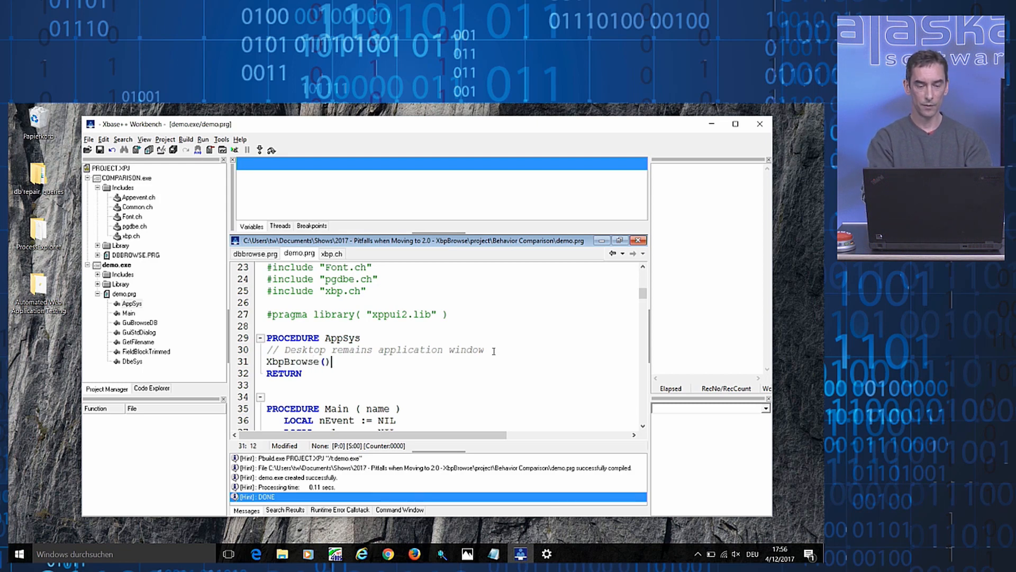
pyautogui.write(':set')
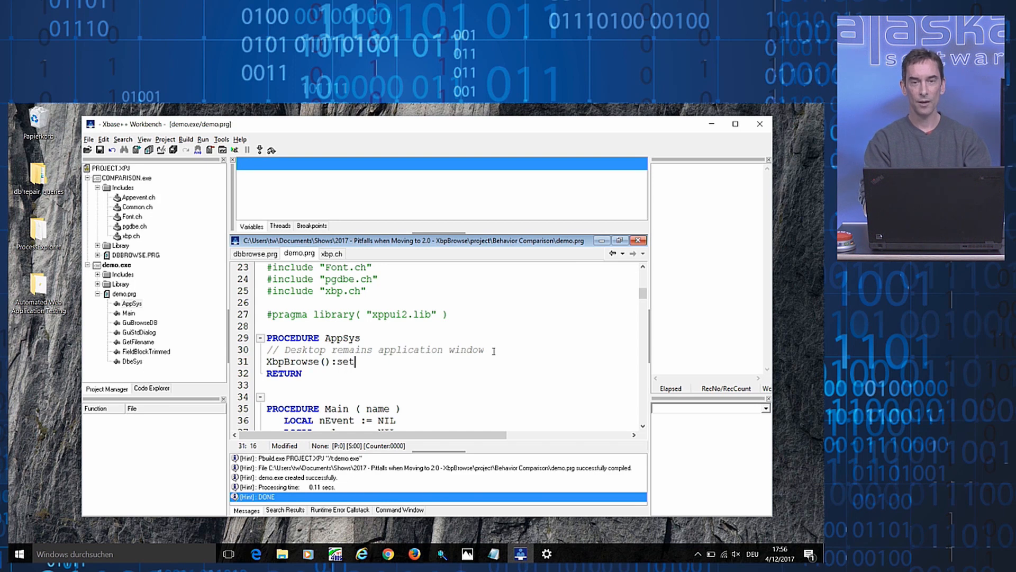
pyautogui.write('Be')
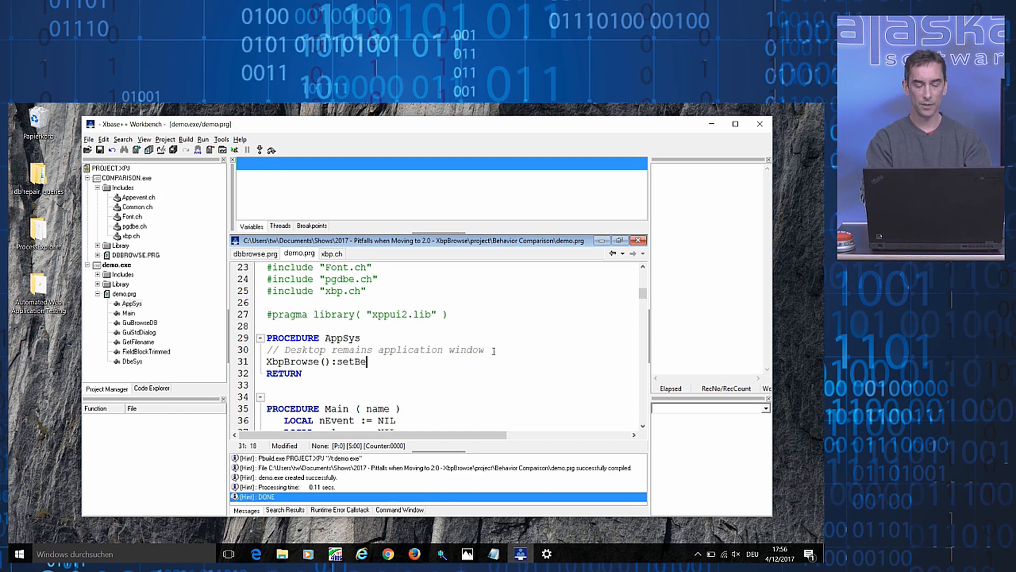
pyautogui.write('havior')
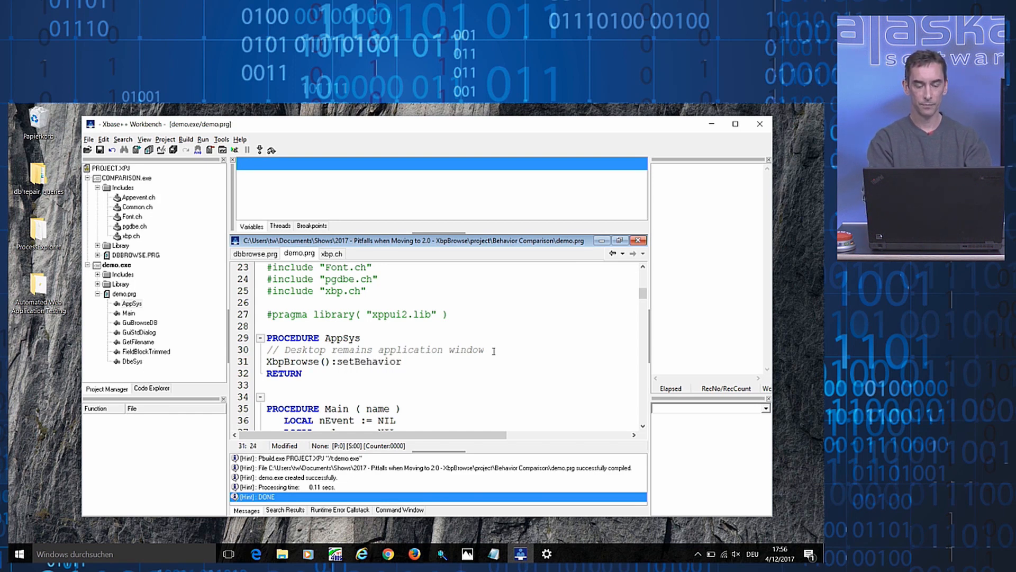
pyautogui.write('( XBP')
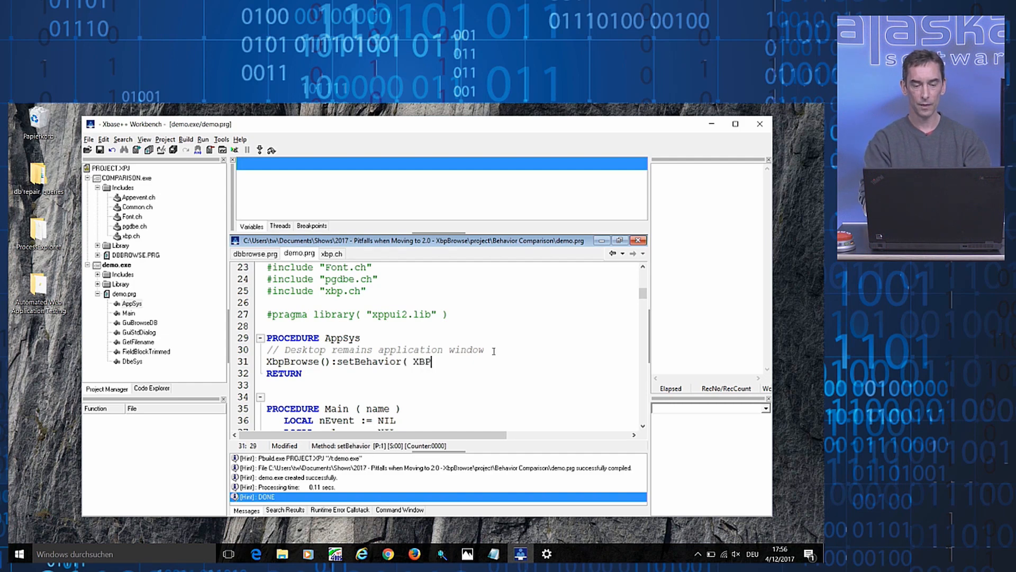
pyautogui.write('BRW_')
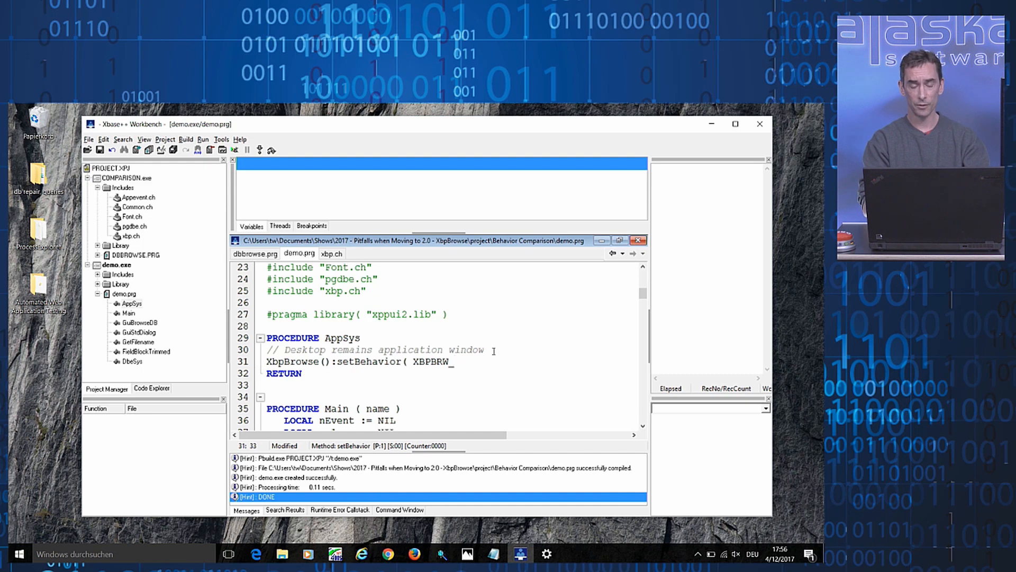
pyautogui.write('BEH')
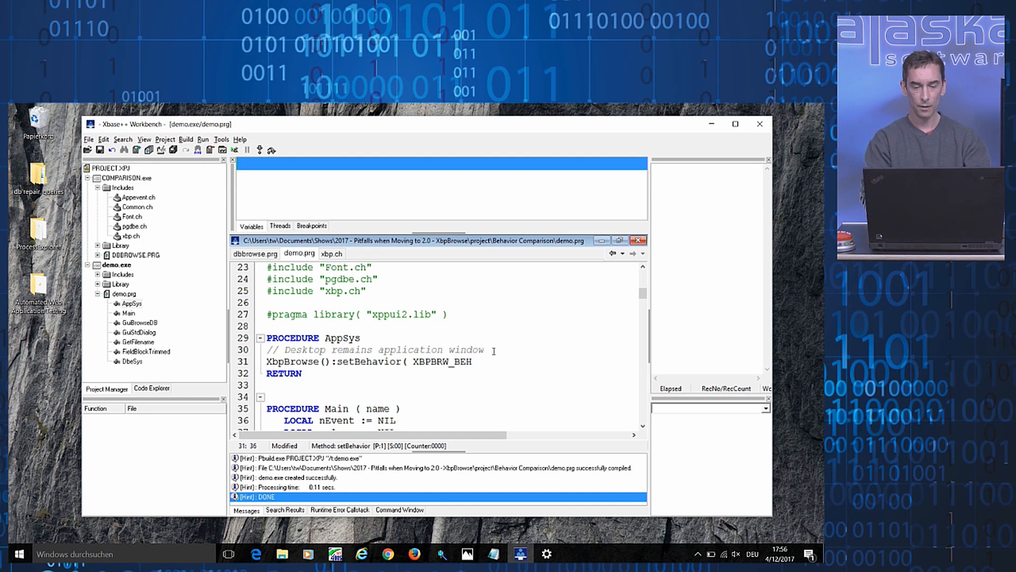
pyautogui.write('A')
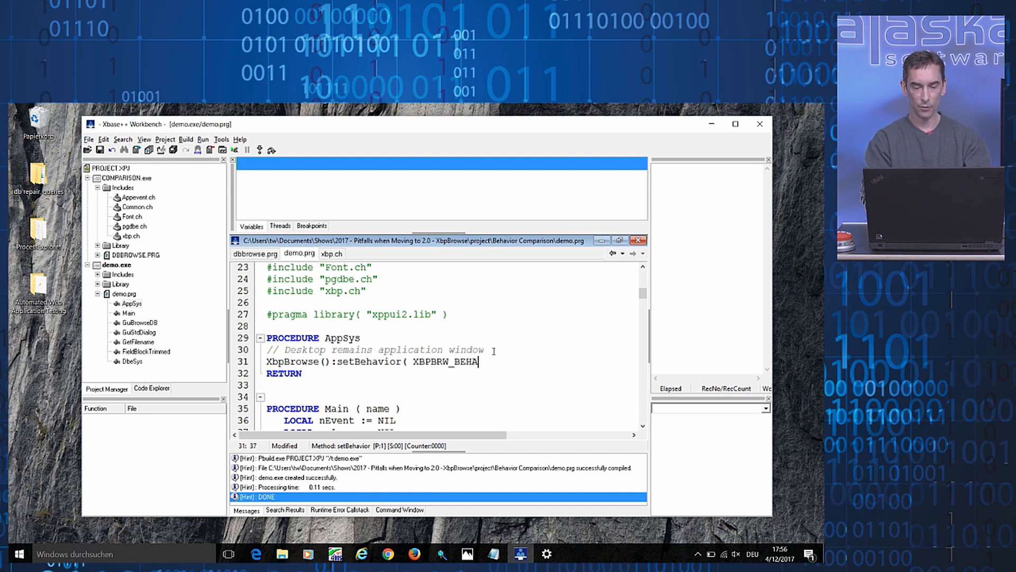
pyautogui.write('VIOR')
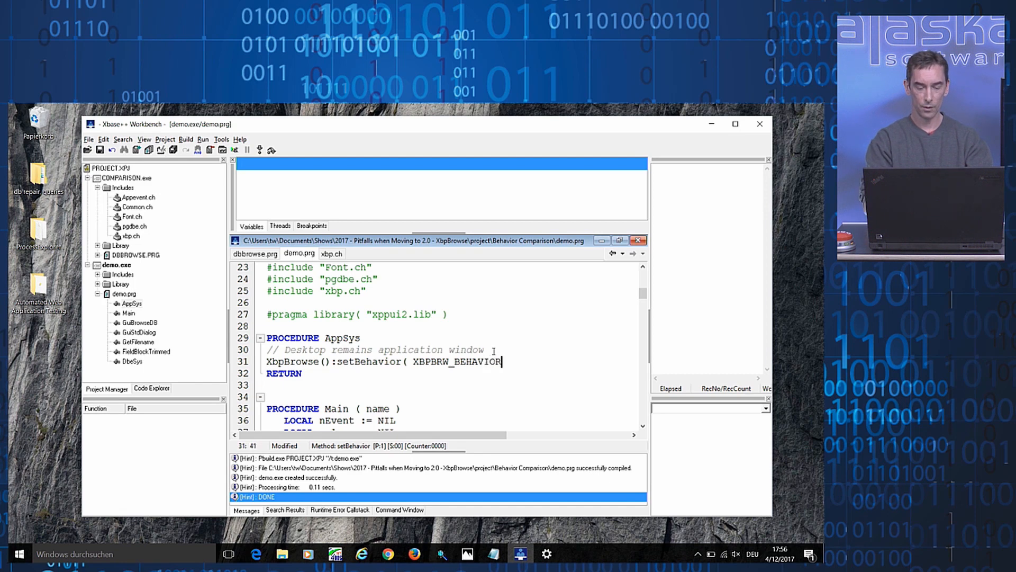
pyautogui.write('_1X )')
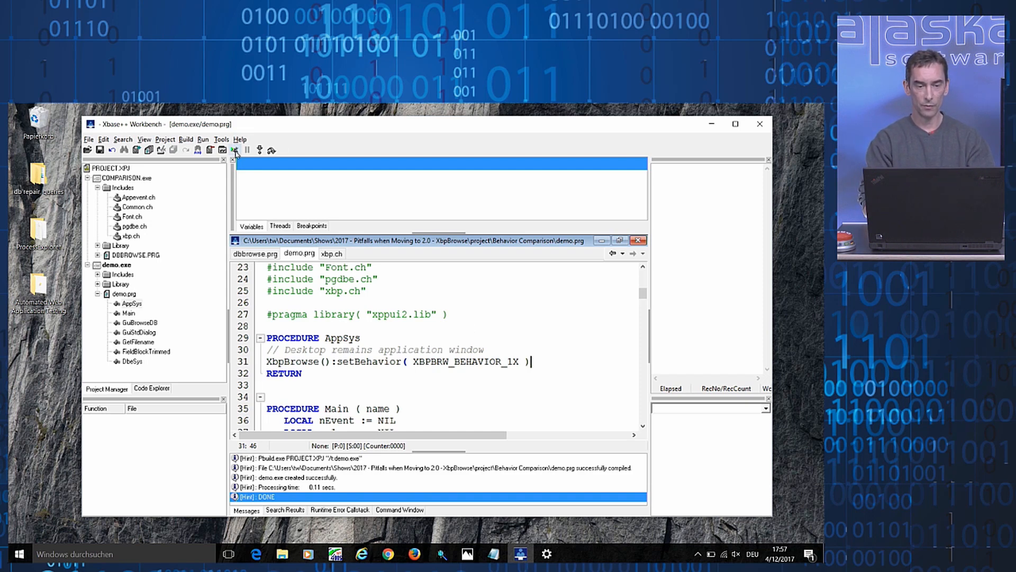
# Build and run demo.exe and scroll its customer browser with 1.x-compatible behavior
pyautogui.click(231, 150)
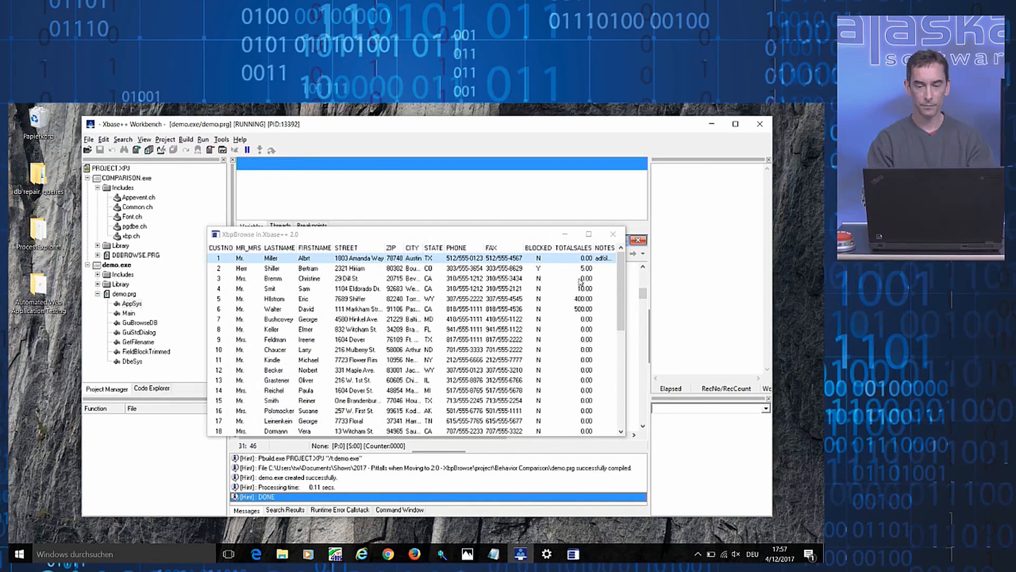
pyautogui.scroll(-3)
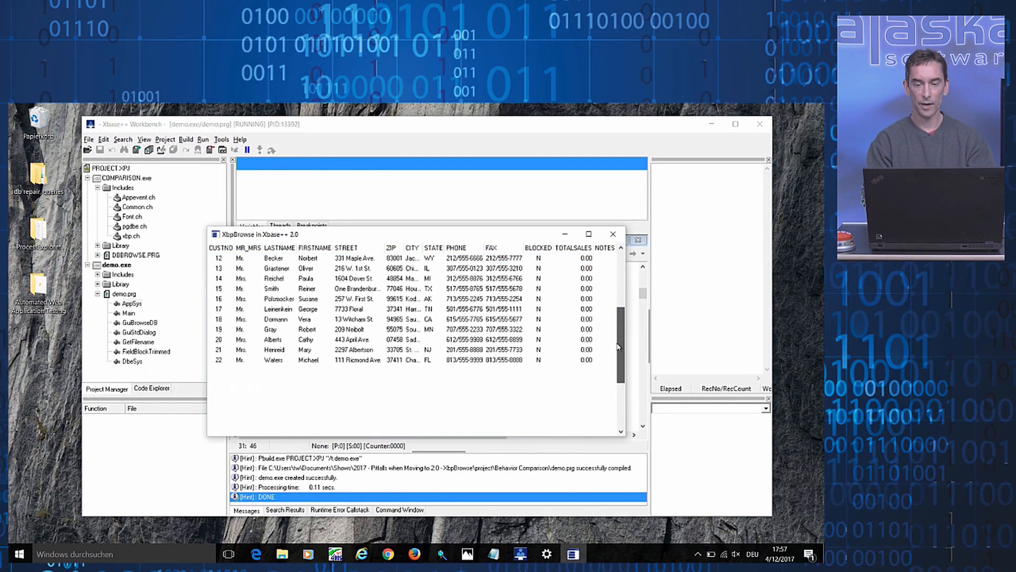